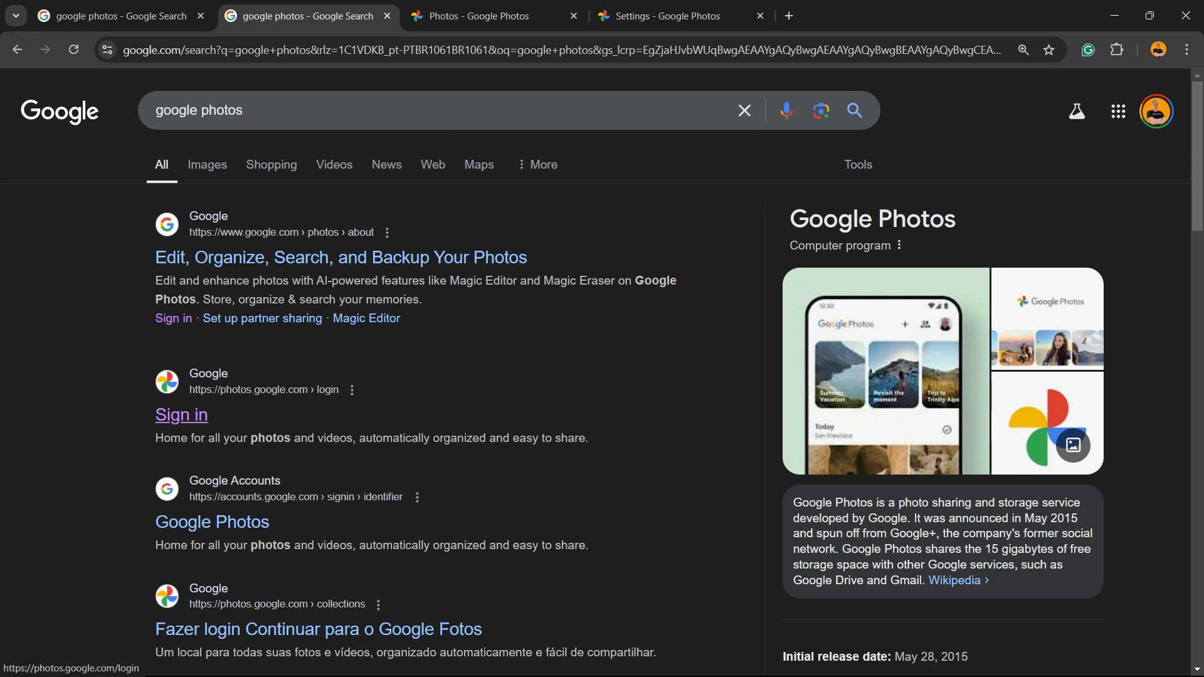
Switch from the Google Search results to the already-open Google Photos library.
click(481, 15)
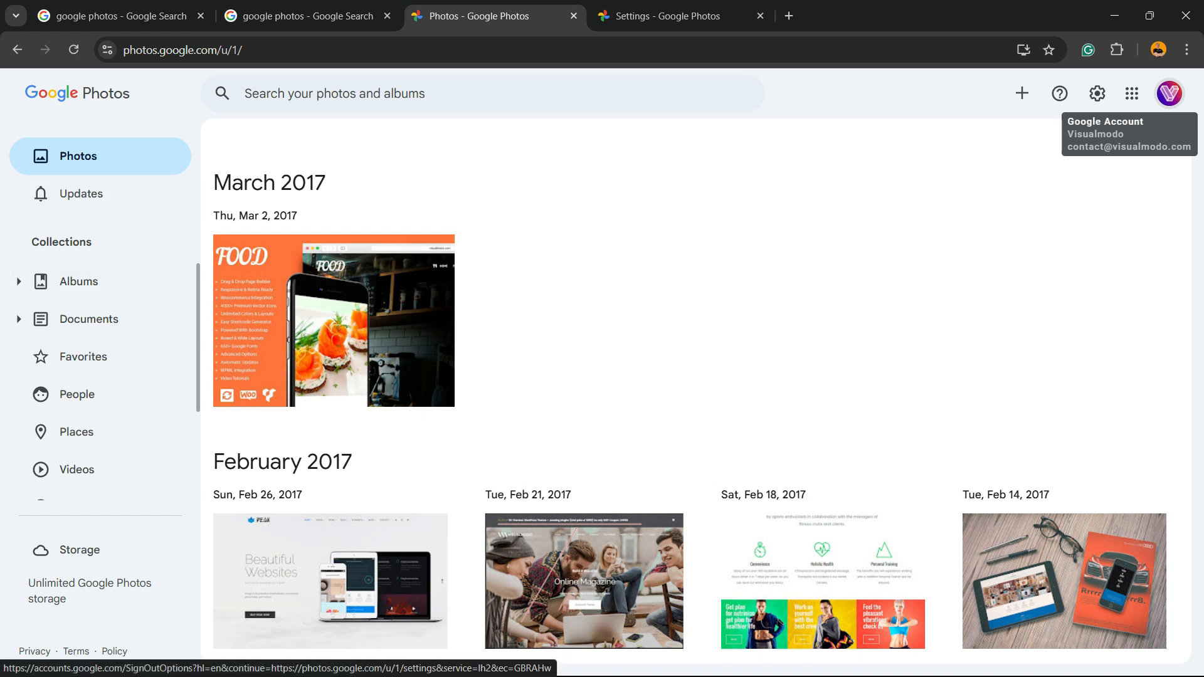
Go to Settings for the account using 85 GB of 100 GB storage.
click(1096, 93)
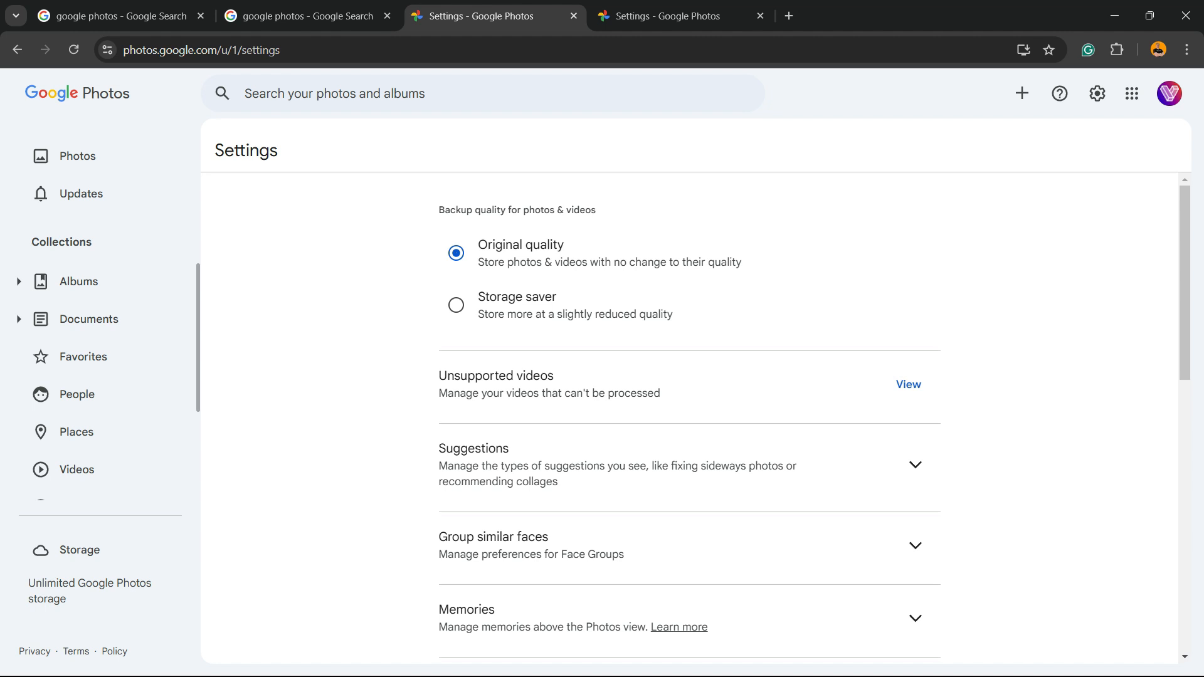
mouse_move(77, 155)
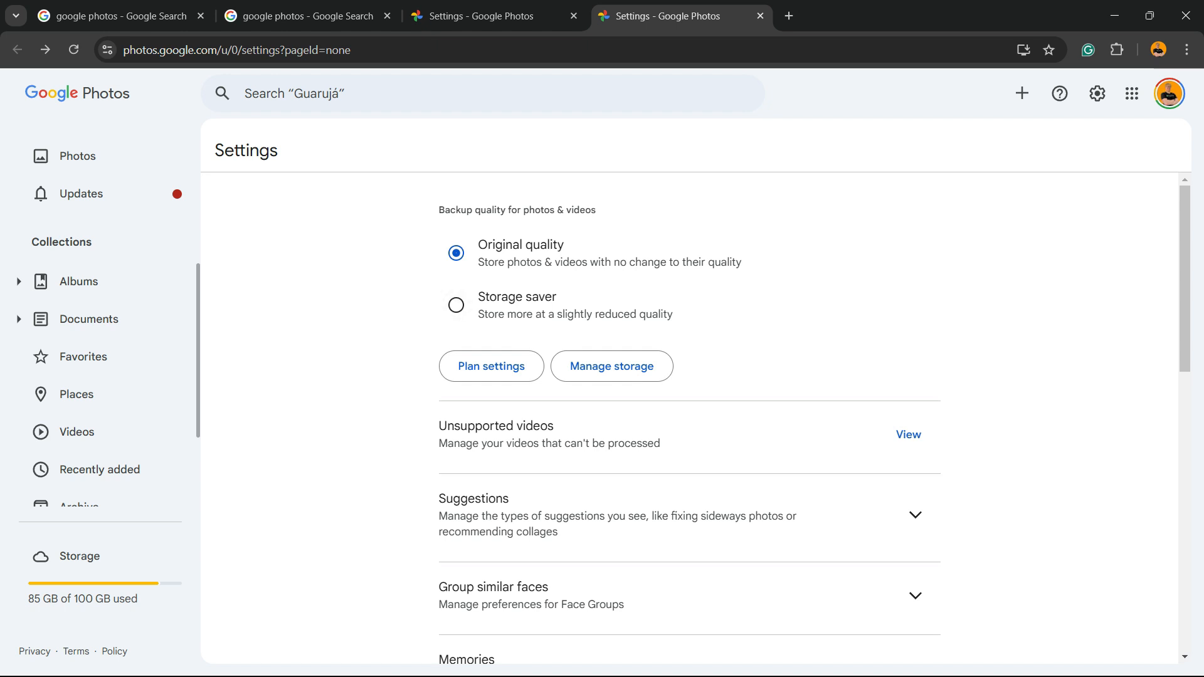
mouse_move(611, 366)
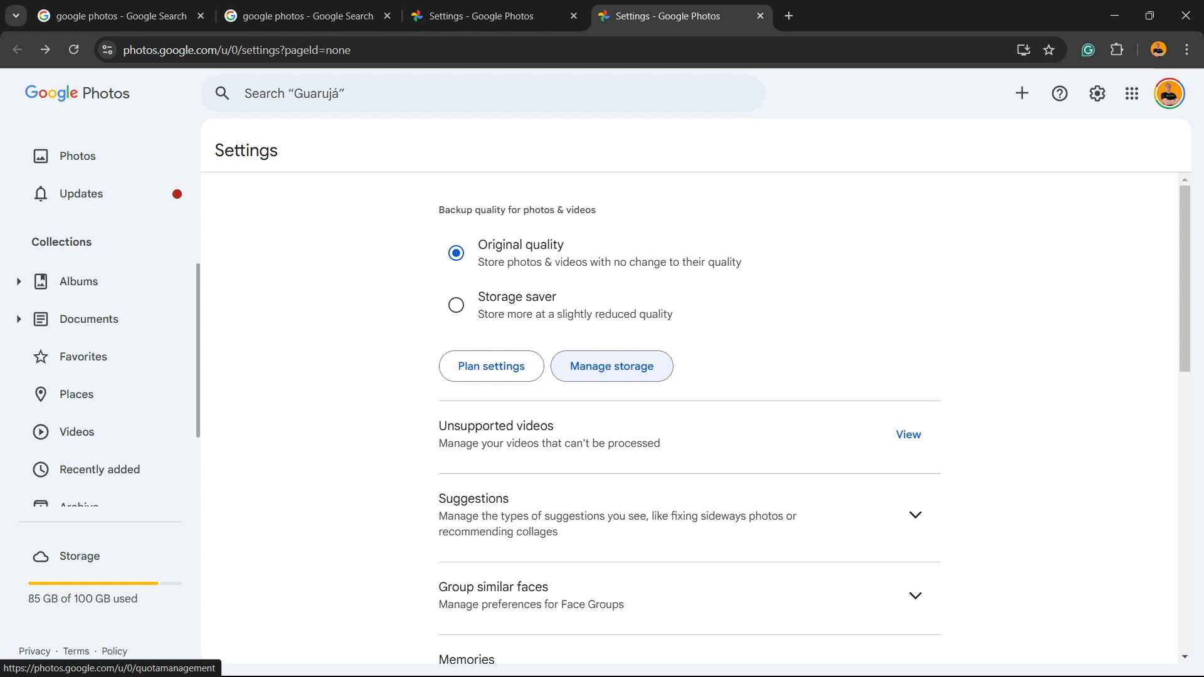
Go to Manage storage (15 GB remaining) and scroll to the Recover storage section.
click(610, 365)
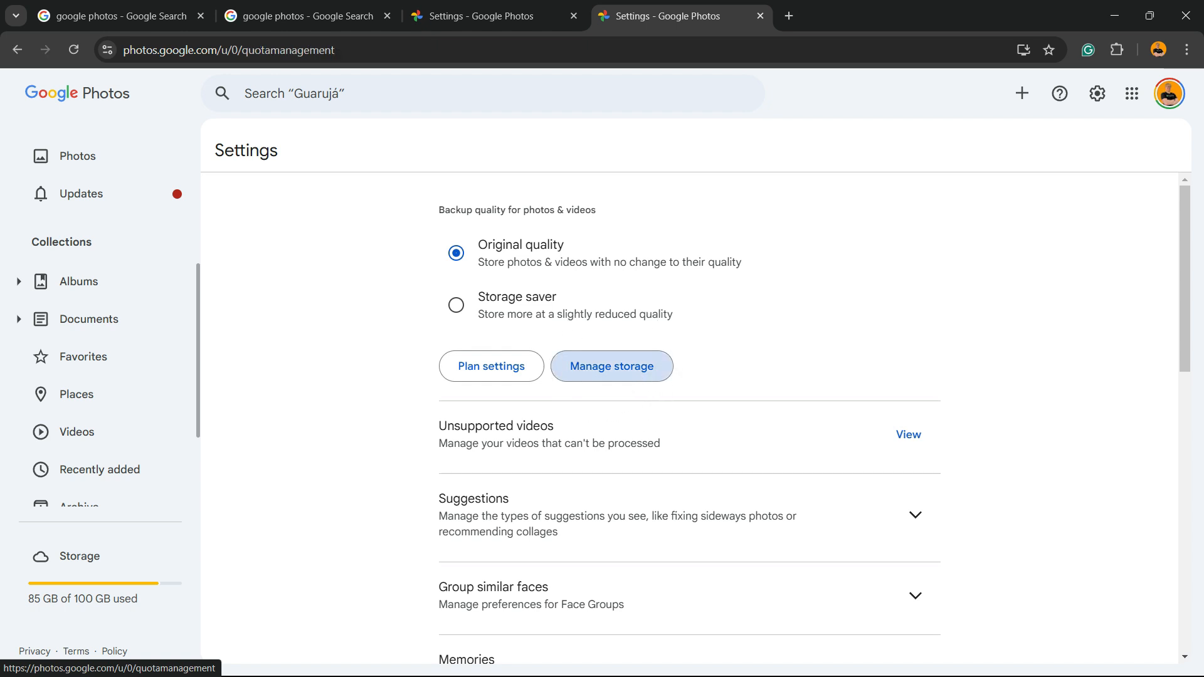
click(611, 365)
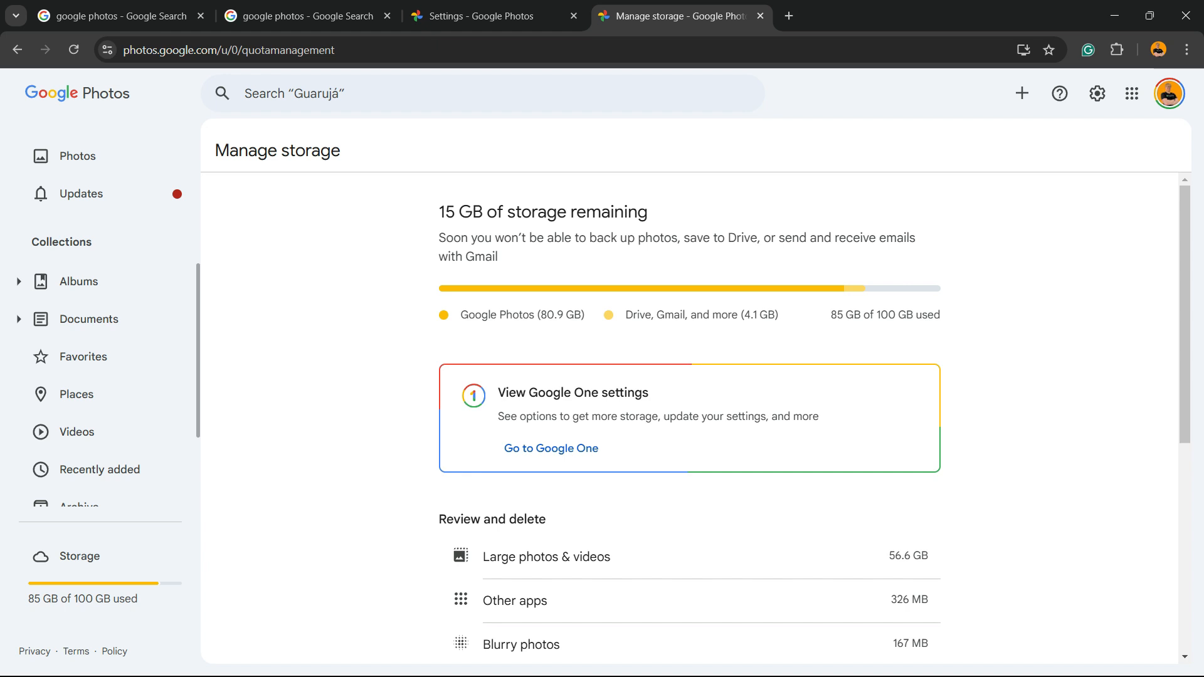
scroll(down, 3)
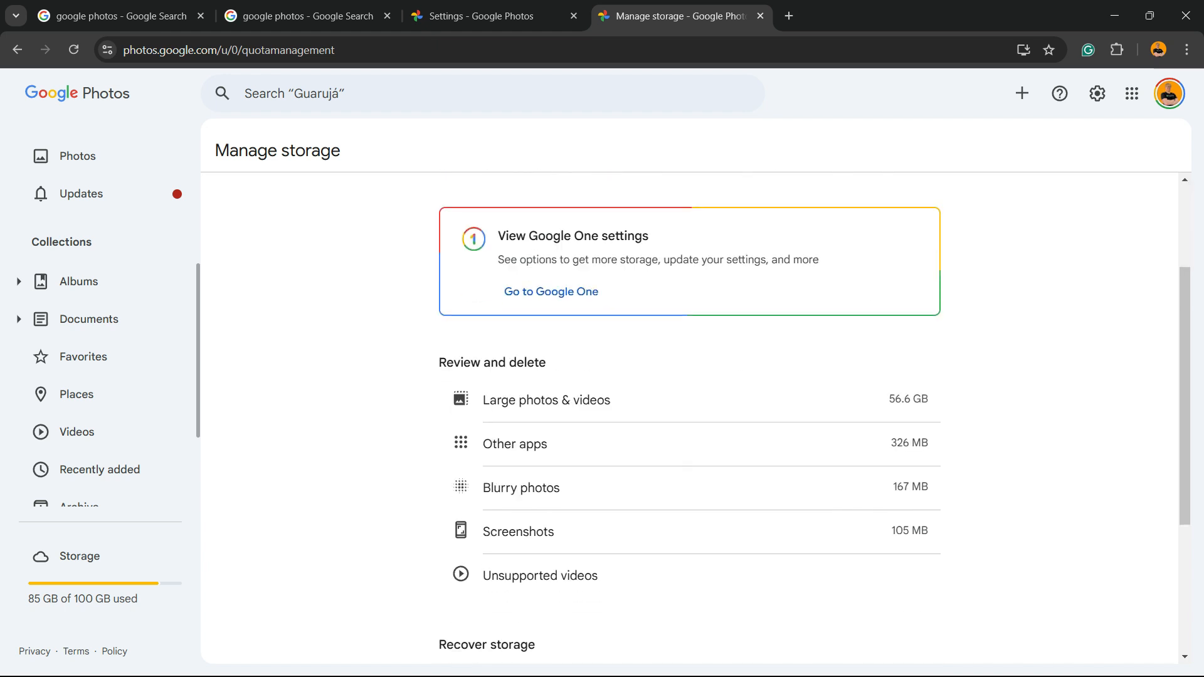
scroll(down, 3)
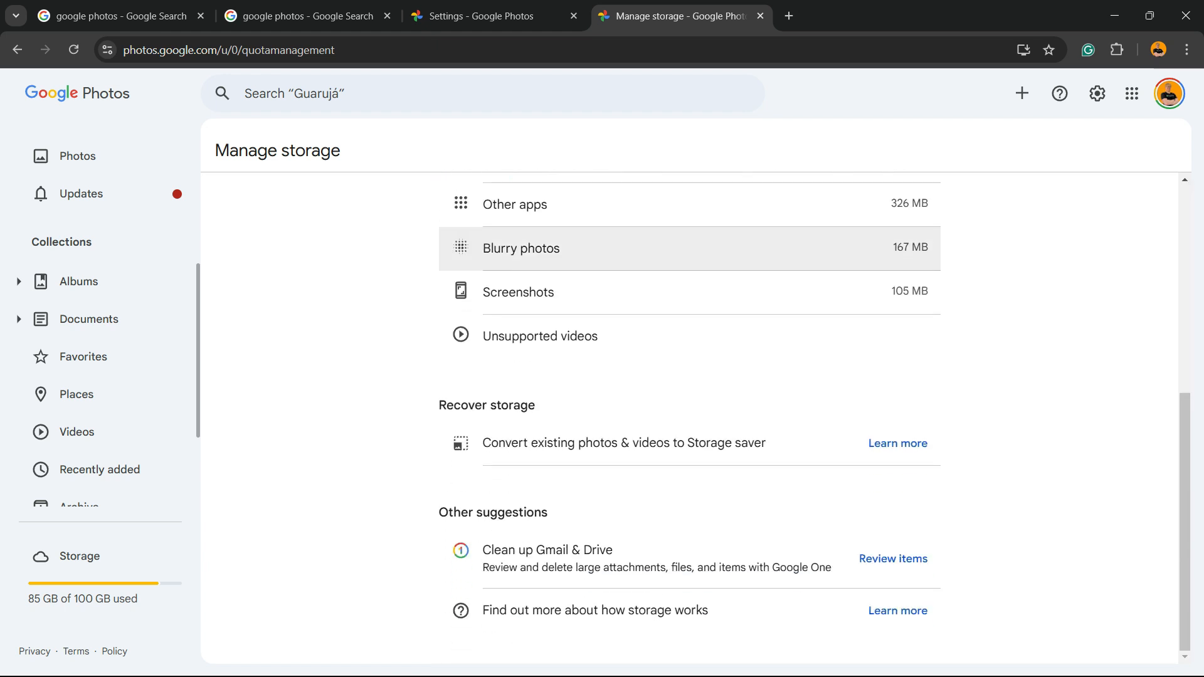
Bring up the Recover storage dialog via 'Convert existing photos & videos to Storage saver' and its Learn more link options.
double_click(485, 405)
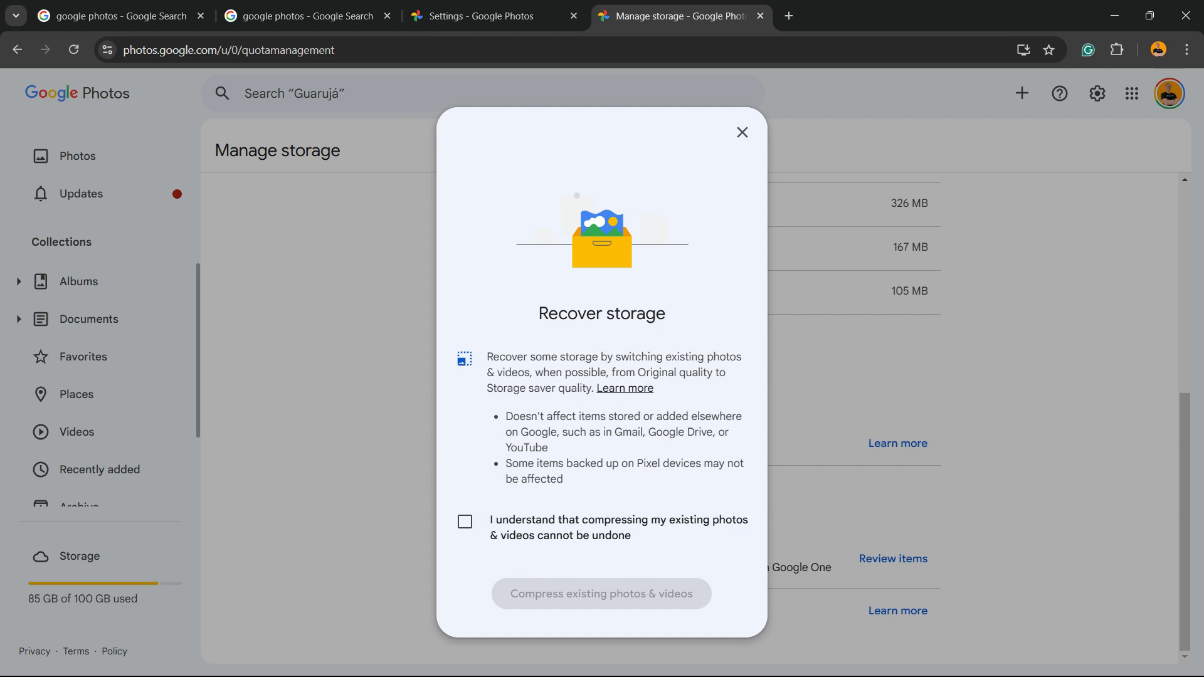
right_click(623, 388)
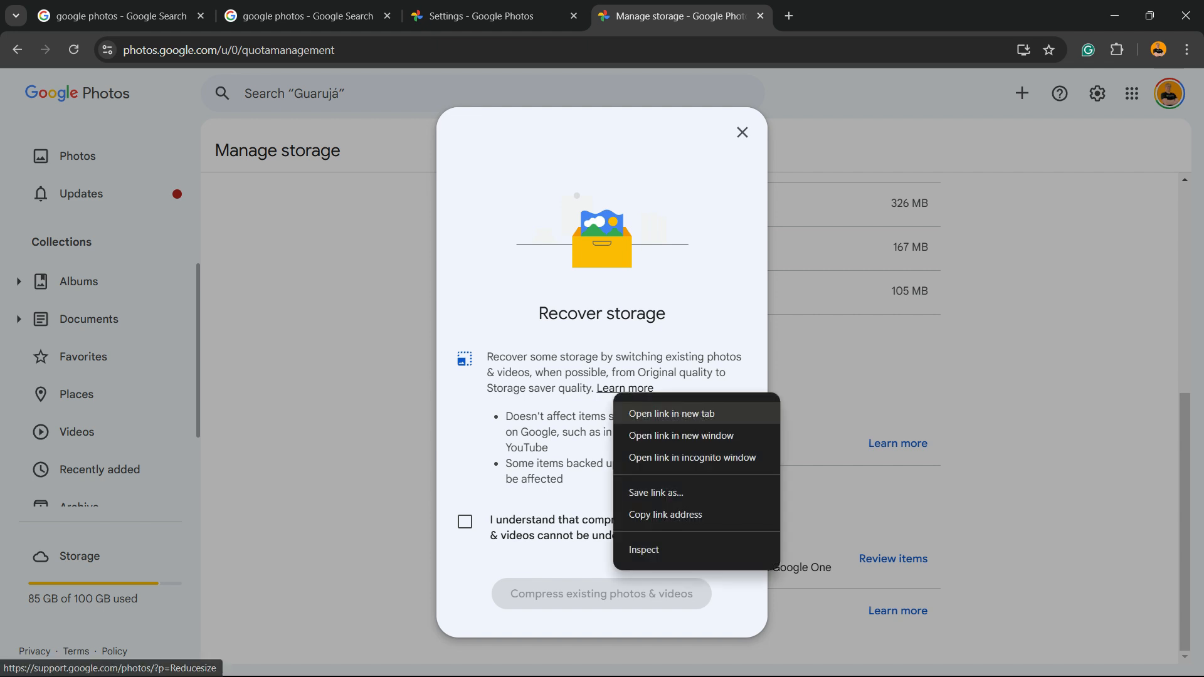
Read the 'Choose backup quality' help article in a new tab, then return to the Recover storage dialog.
click(670, 413)
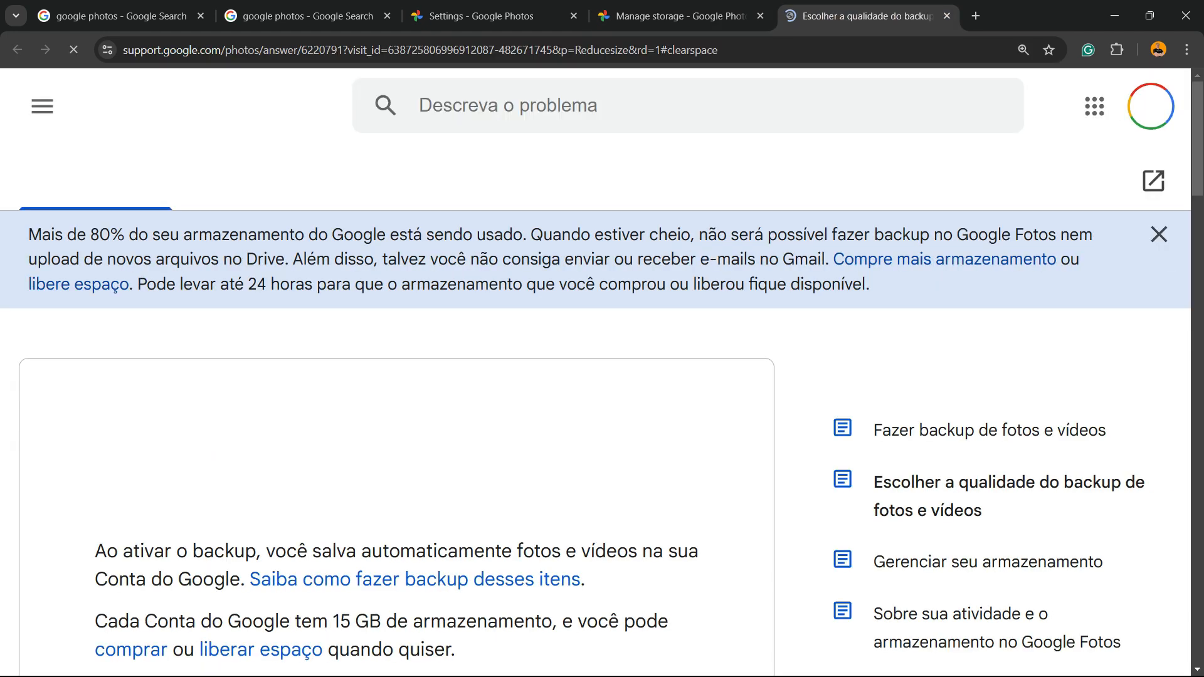
click(1159, 234)
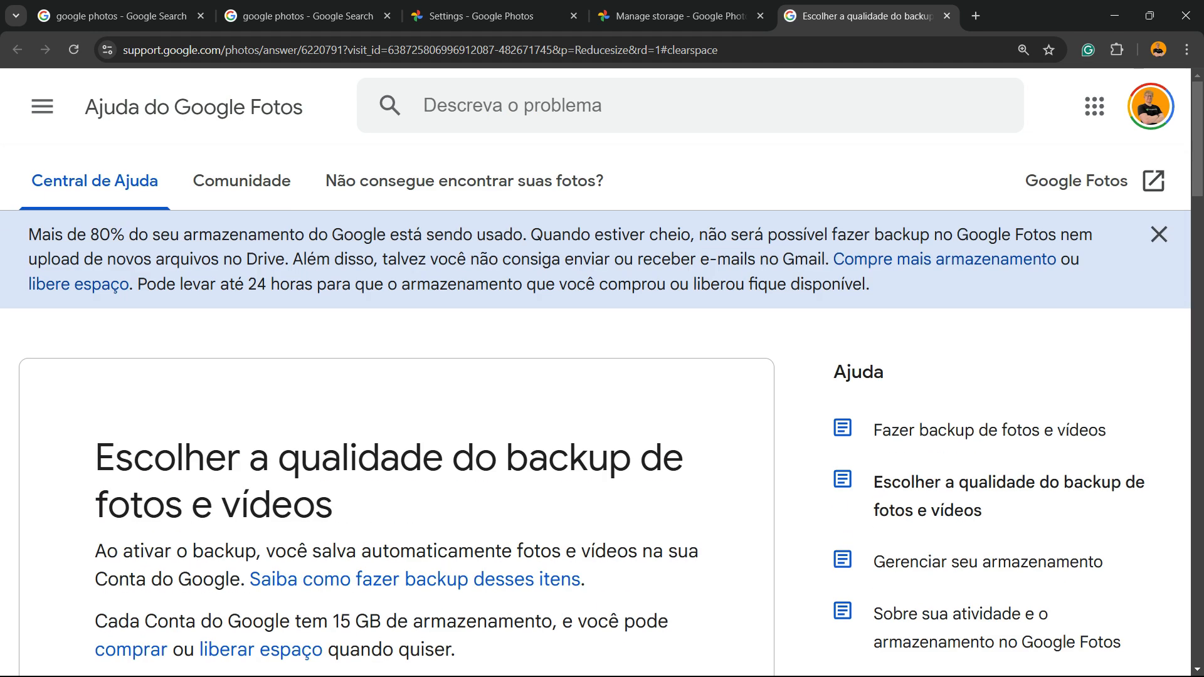
click(678, 15)
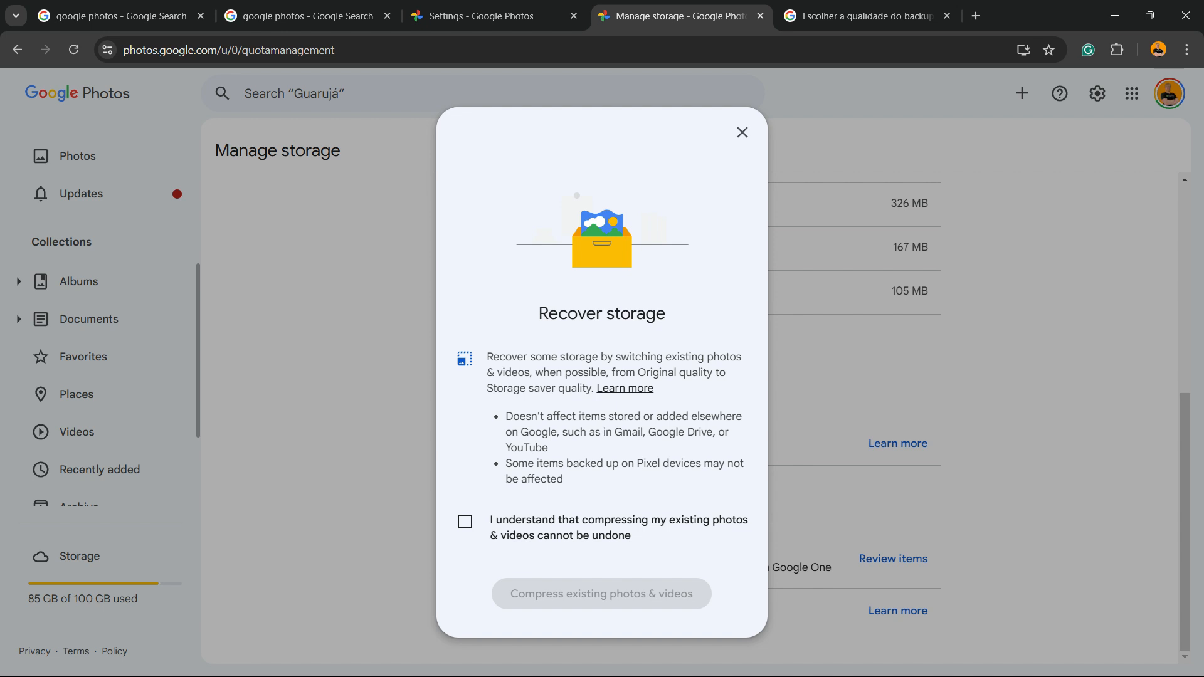
Check 'I understand that compressing my existing photos & videos cannot be undone'.
click(464, 521)
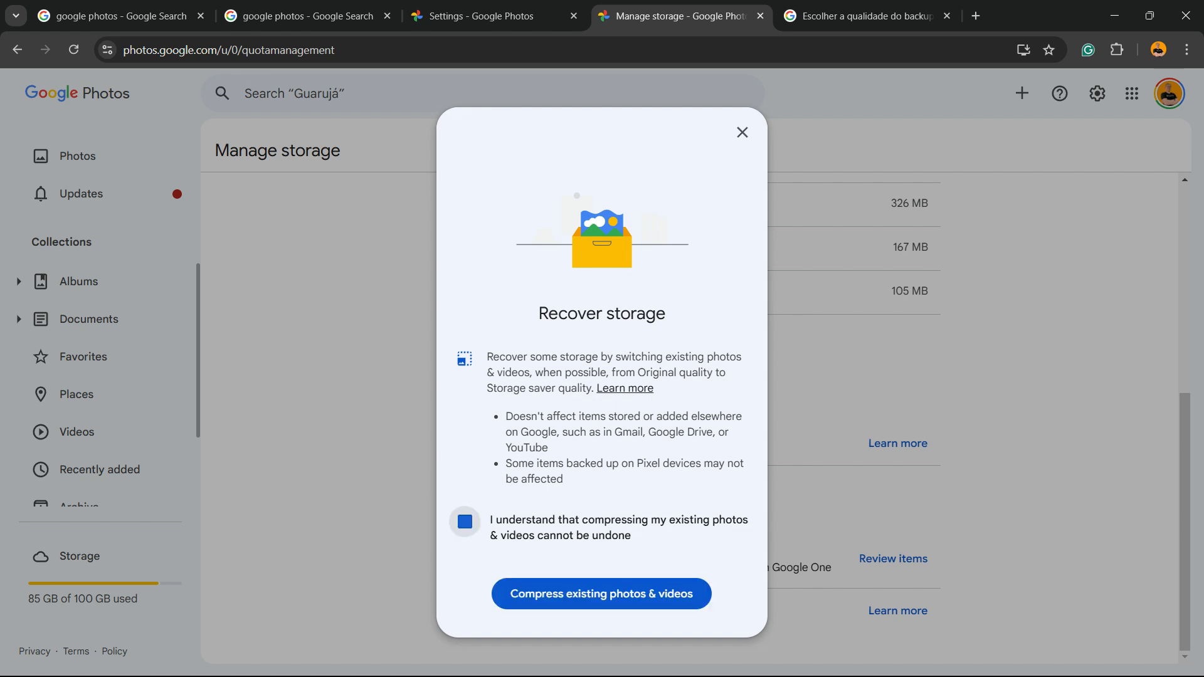
click(464, 521)
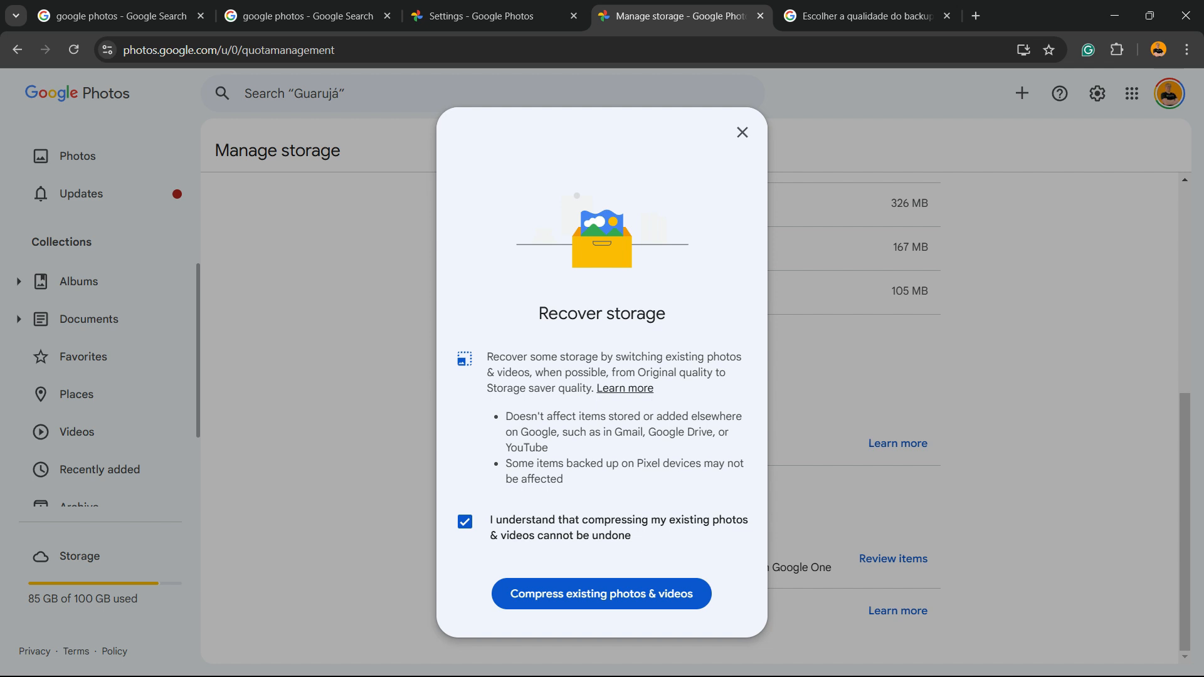